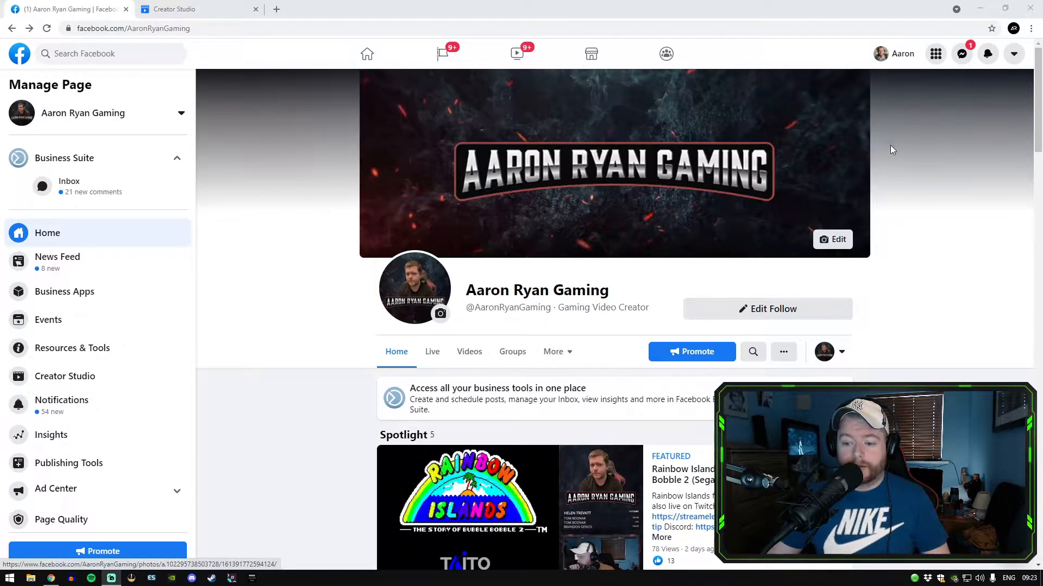
- Scroll down the page feed to reach the Rainbow Islands live video post
{"action": "scroll", "scroll_direction": "down", "scroll_amount": 3}
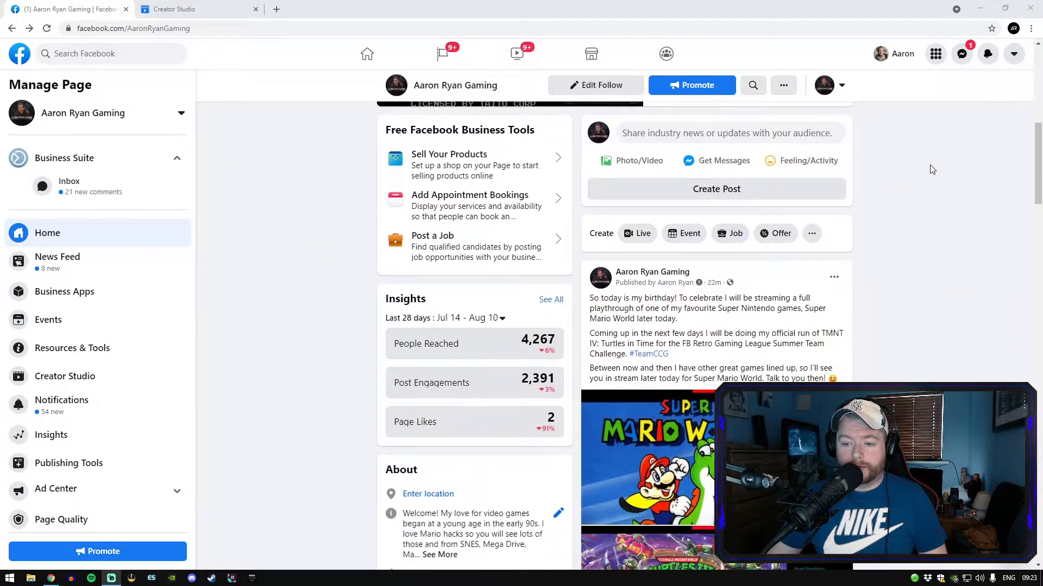
{"action": "scroll", "scroll_direction": "down", "scroll_amount": 3}
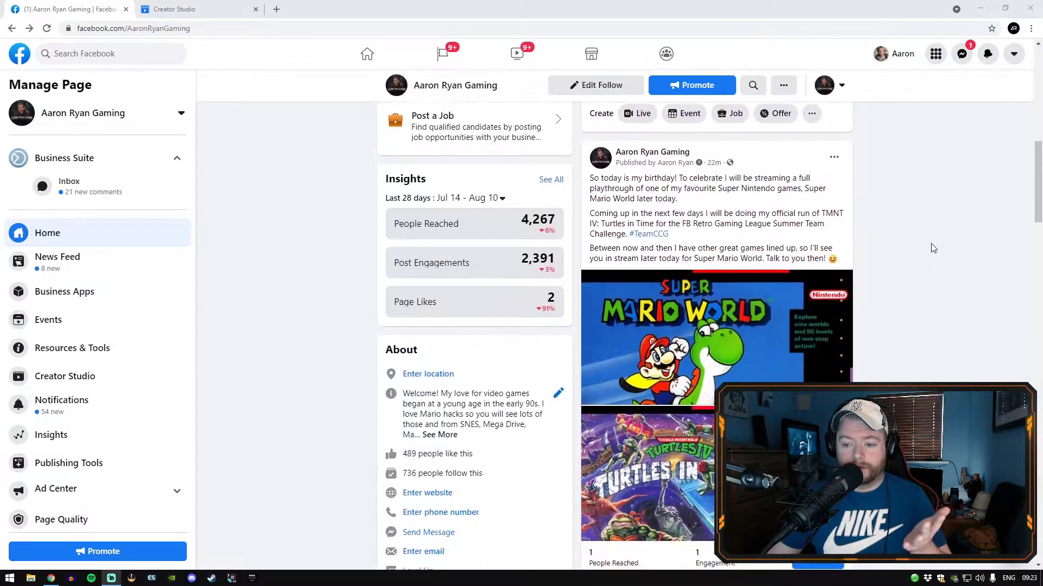
{"action": "scroll", "scroll_direction": "down", "scroll_amount": 3}
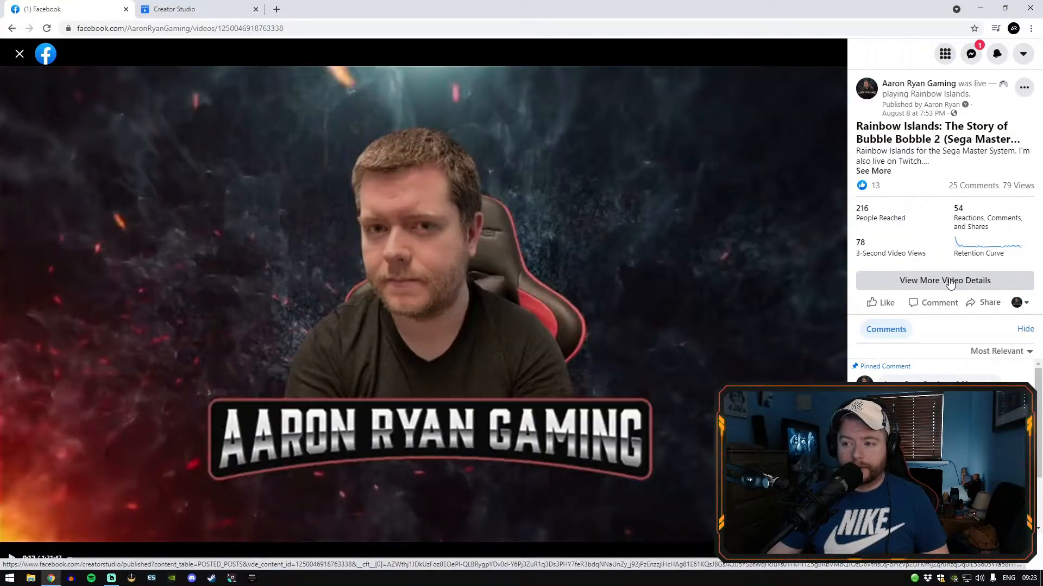
- View the Rainbow Islands video's full details in Creator Studio and dismiss the new-look announcement
{"action": "left_click", "coordinate": [944, 280]}
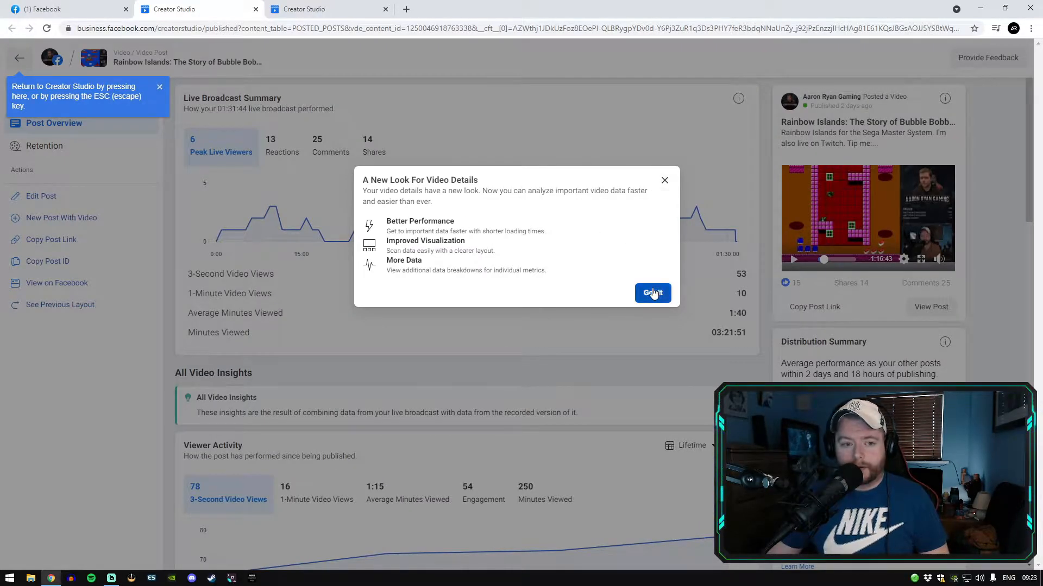
{"action": "left_click", "coordinate": [652, 293]}
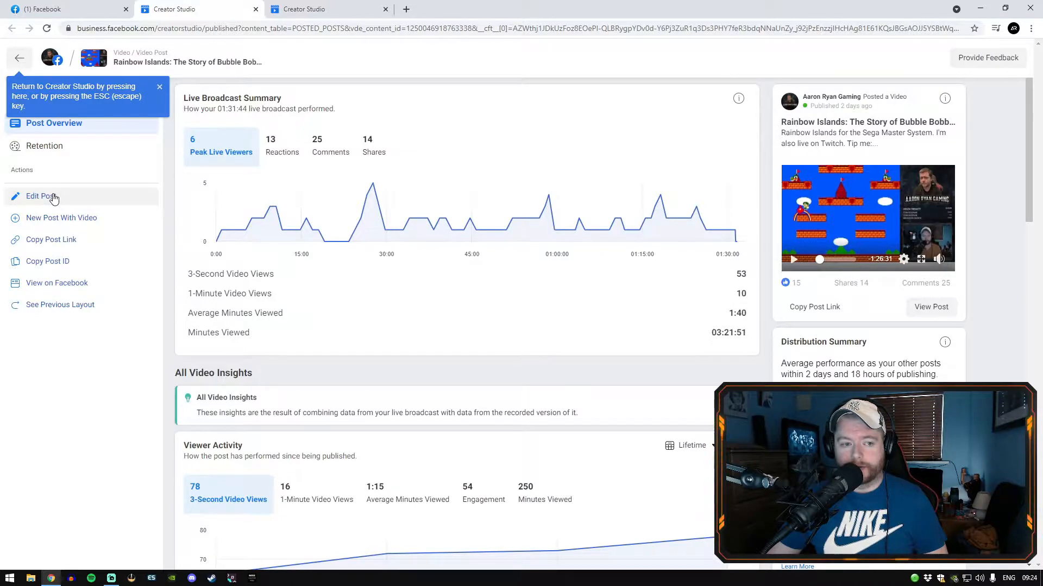
- Edit the Rainbow Islands post, set its status to Published, then return to the Facebook video tab
{"action": "left_click", "coordinate": [41, 196]}
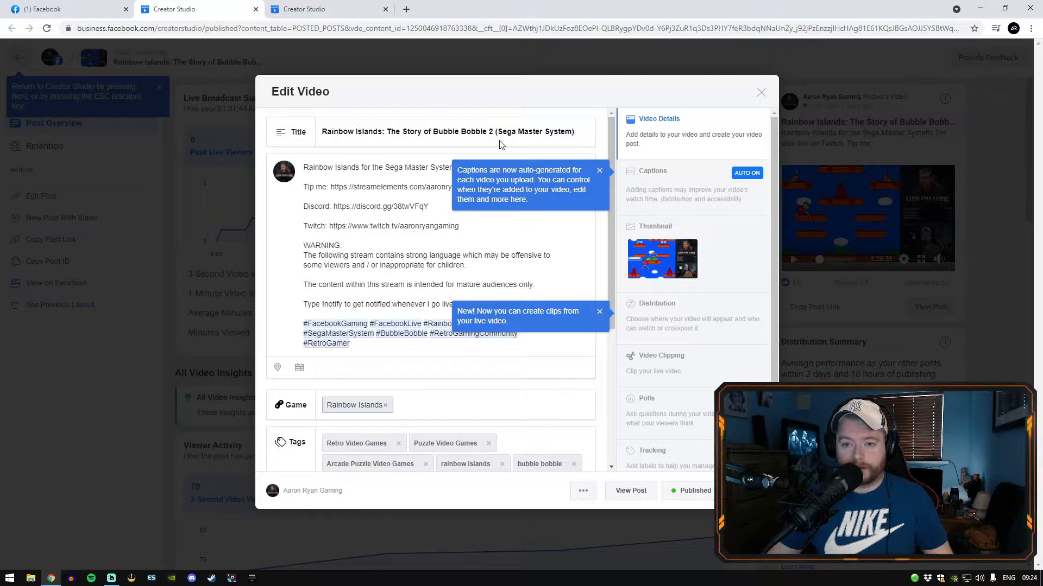
{"action": "left_click", "coordinate": [599, 170]}
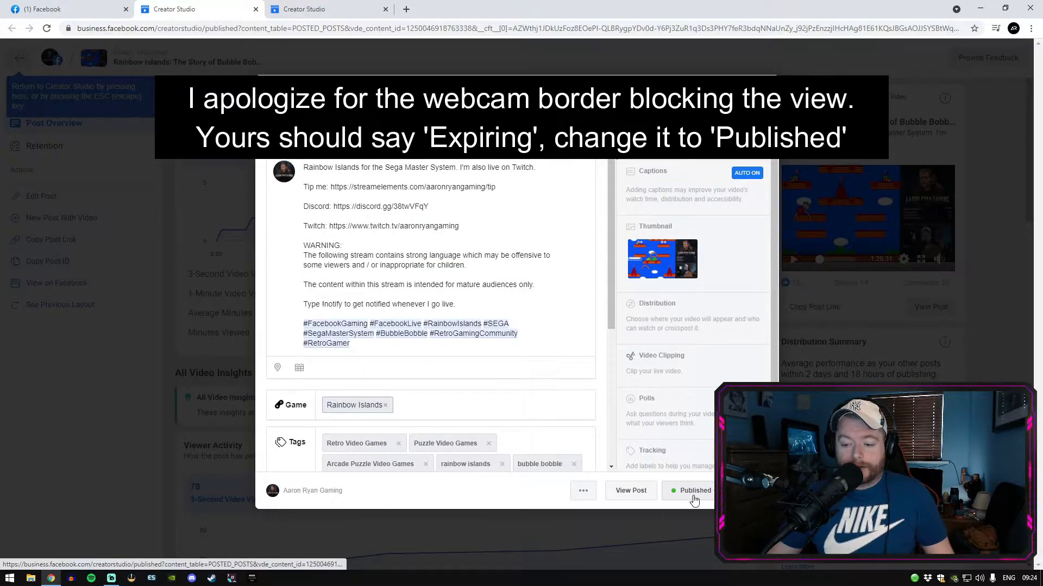
{"action": "left_click", "coordinate": [694, 491]}
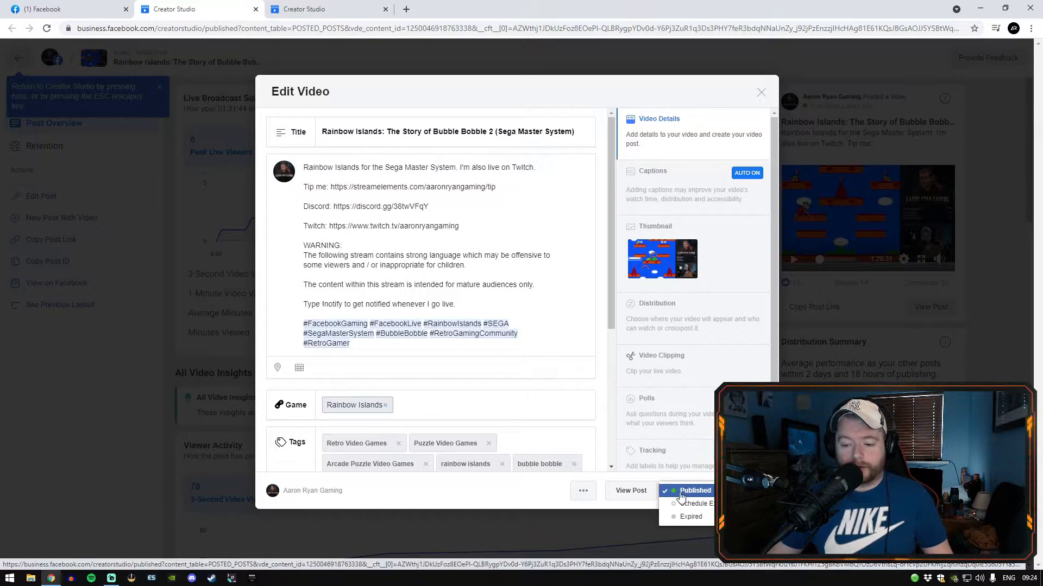
{"action": "left_click", "coordinate": [695, 491]}
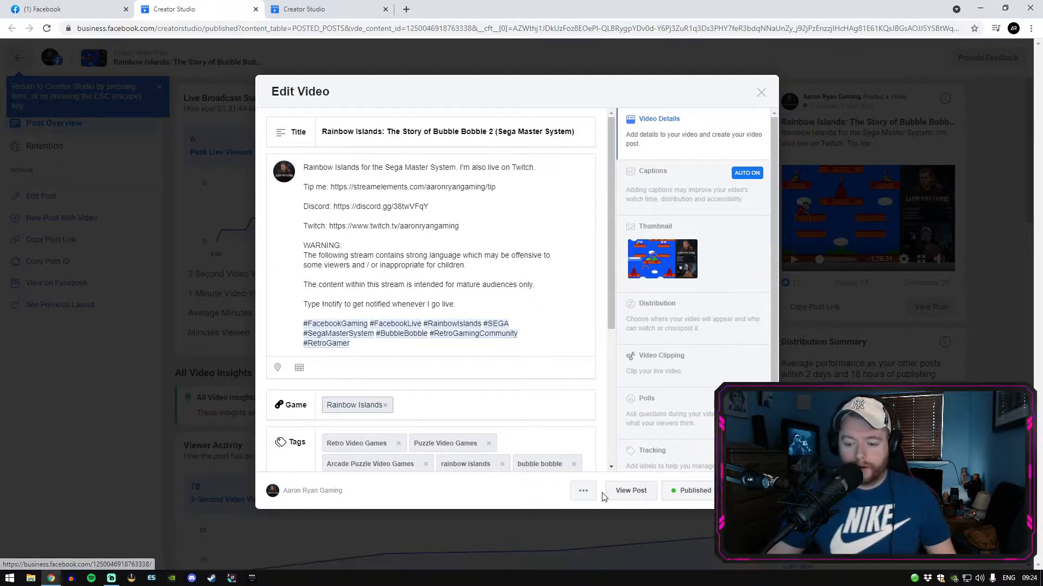
{"action": "left_click", "coordinate": [583, 491]}
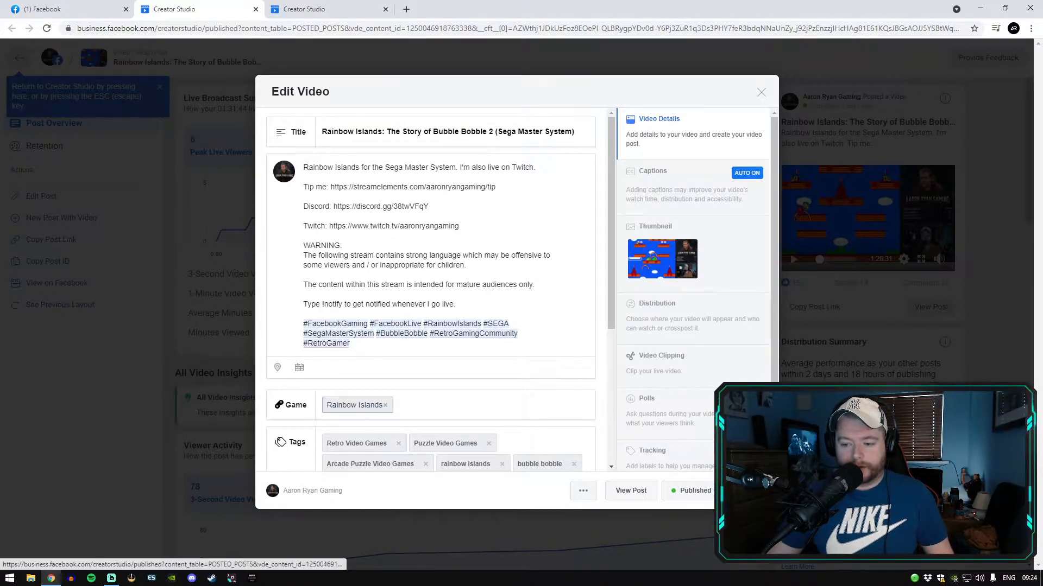
{"action": "left_click", "coordinate": [761, 91]}
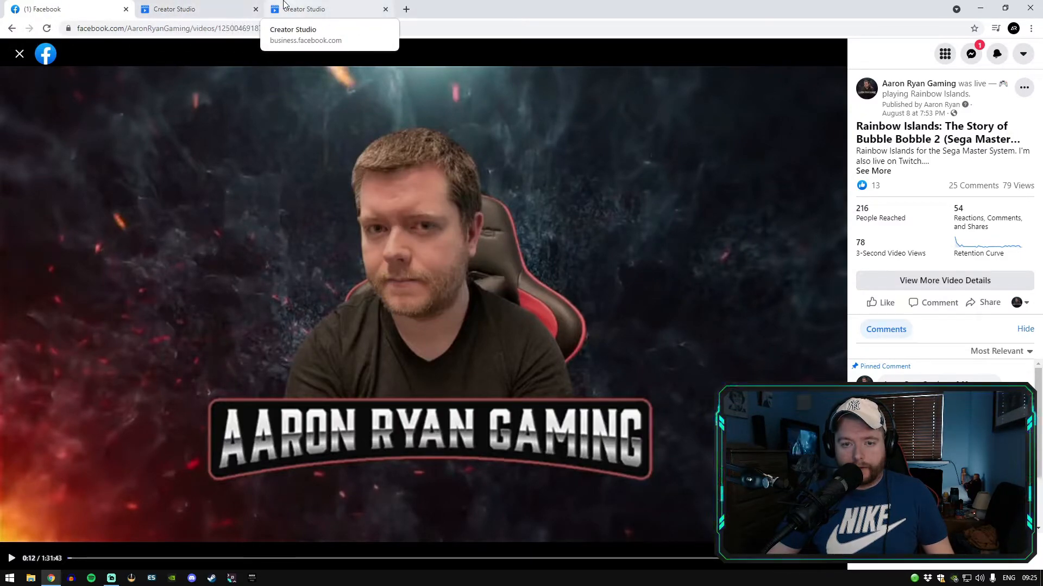
- Switch to the Creator Studio Live Dashboard and expand the Expiring Streams section
{"action": "left_click", "coordinate": [320, 9]}
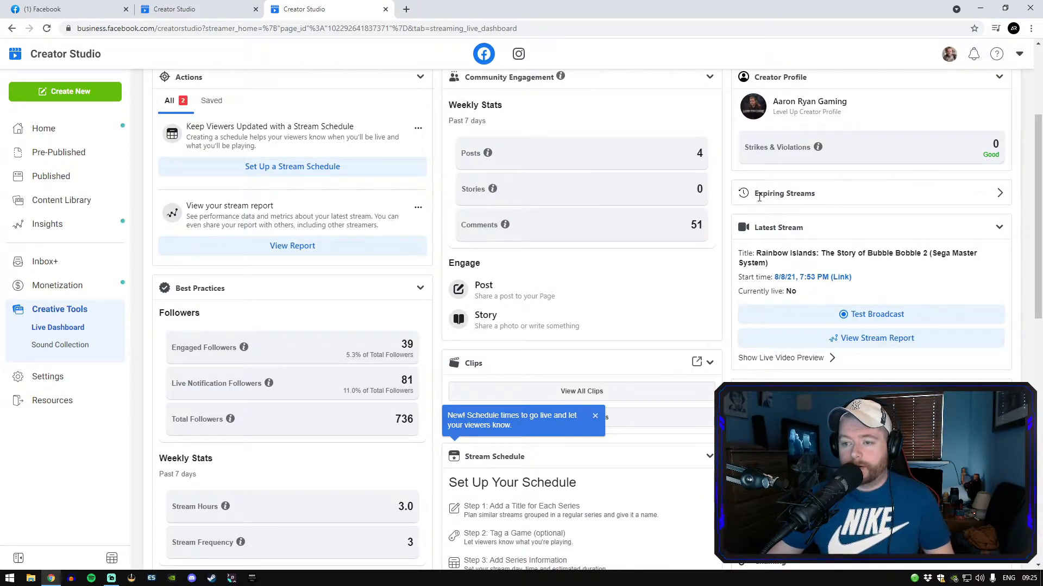
{"action": "left_click", "coordinate": [998, 193]}
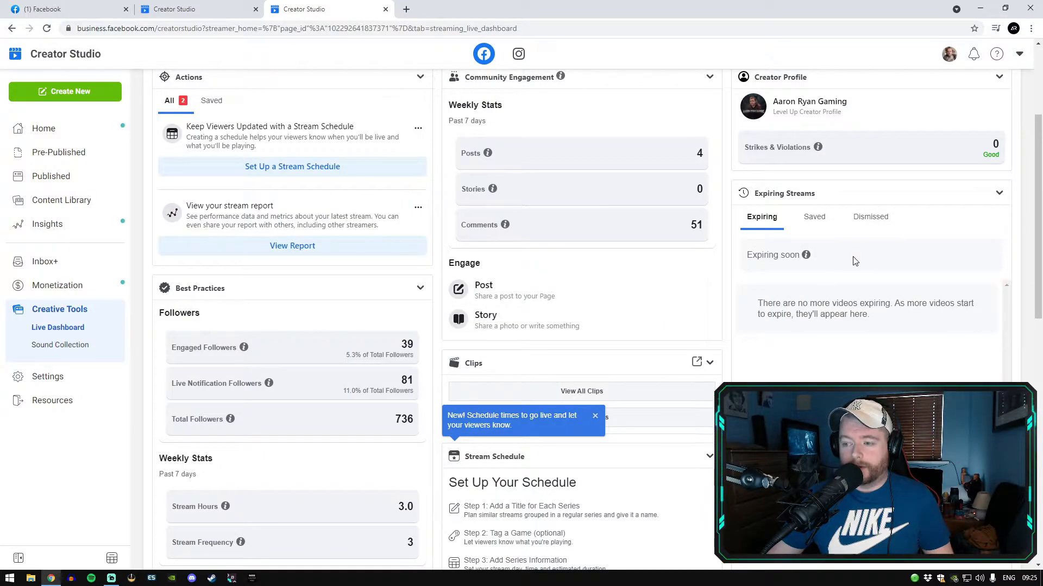
{"action": "mouse_move", "coordinate": [790, 246]}
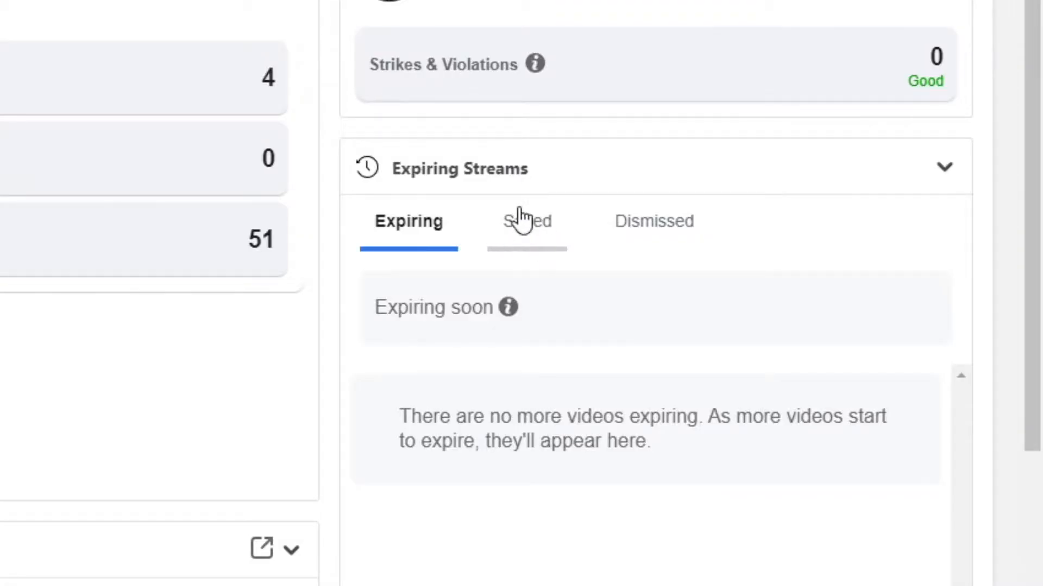
- Review the Saved streams list including Rainbow Islands, then return to the Facebook page
{"action": "left_click", "coordinate": [526, 220]}
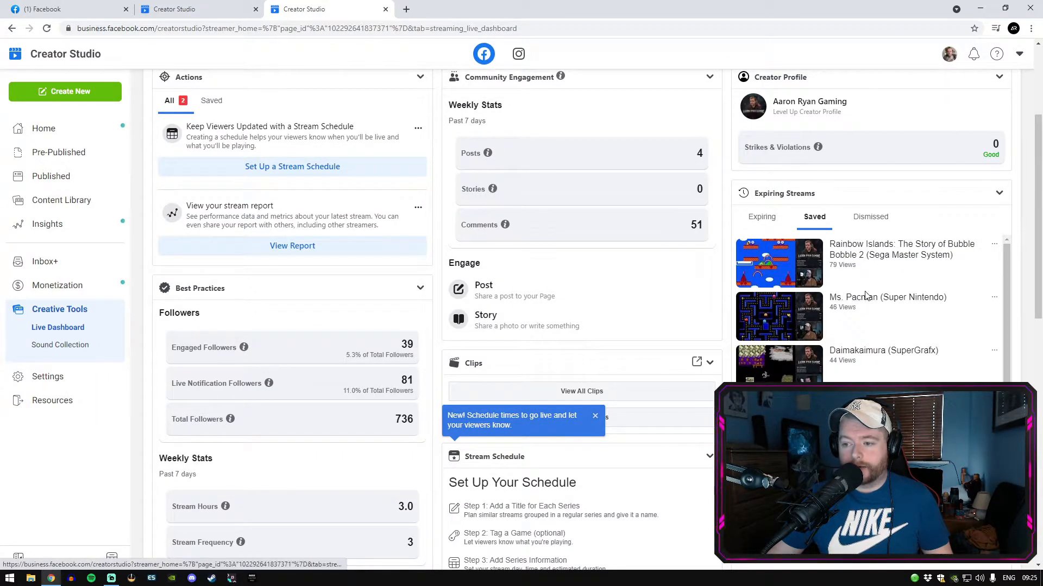
{"action": "scroll", "scroll_direction": "down", "scroll_amount": 3}
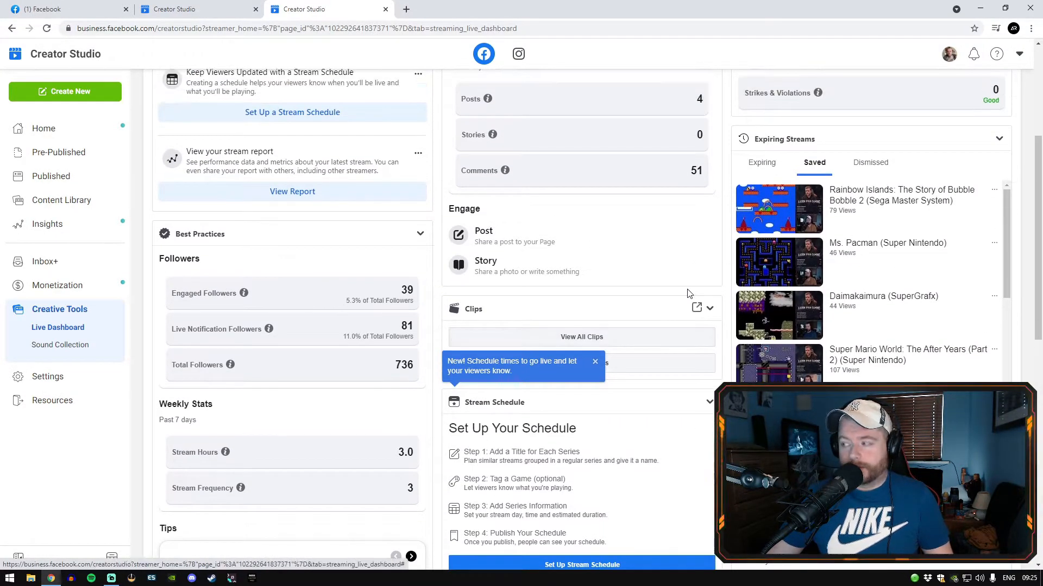
{"action": "mouse_move", "coordinate": [685, 266]}
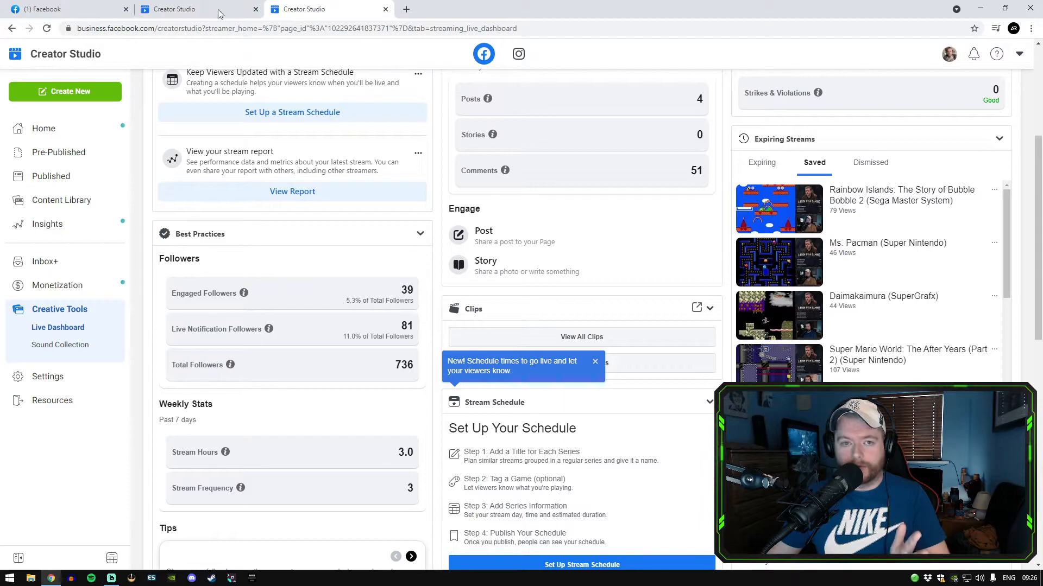
{"action": "left_click", "coordinate": [66, 9]}
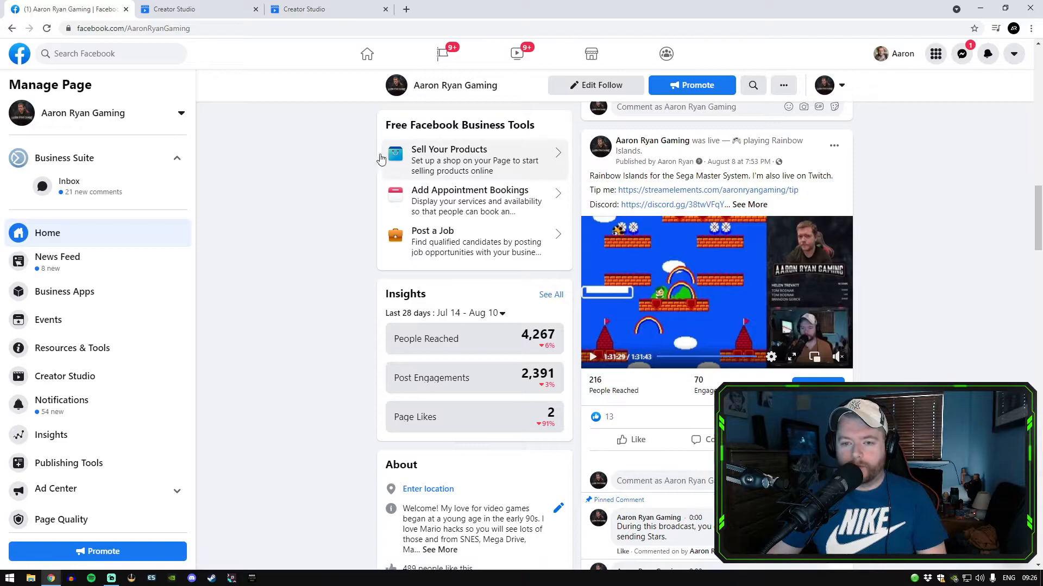
- Scroll the page's Videos list all the way down to its oldest stream, Very Fun World
{"action": "scroll", "scroll_direction": "down", "scroll_amount": 3}
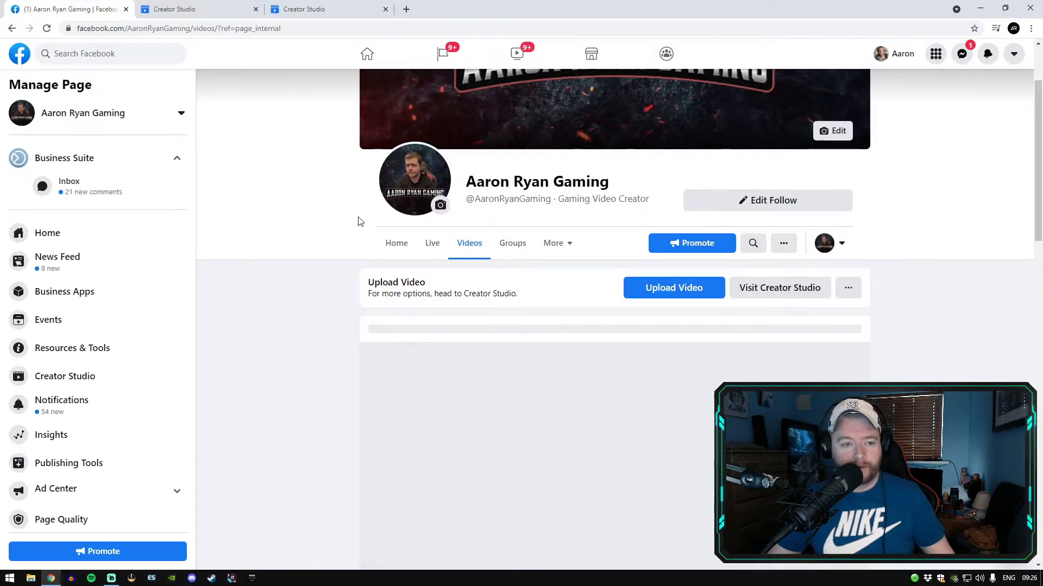
{"action": "scroll", "scroll_direction": "down", "scroll_amount": 3}
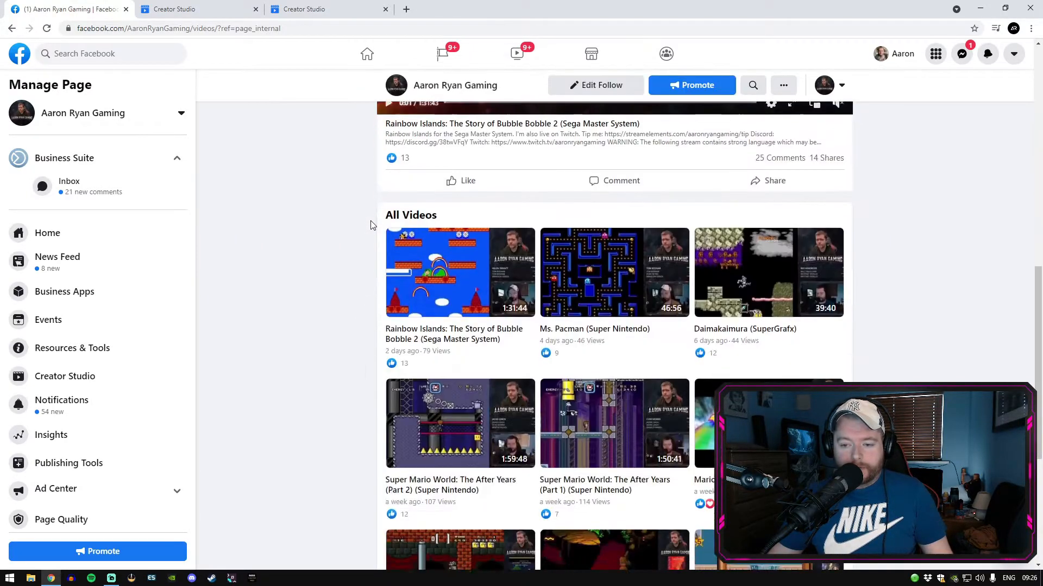
{"action": "scroll", "scroll_direction": "down", "scroll_amount": 3}
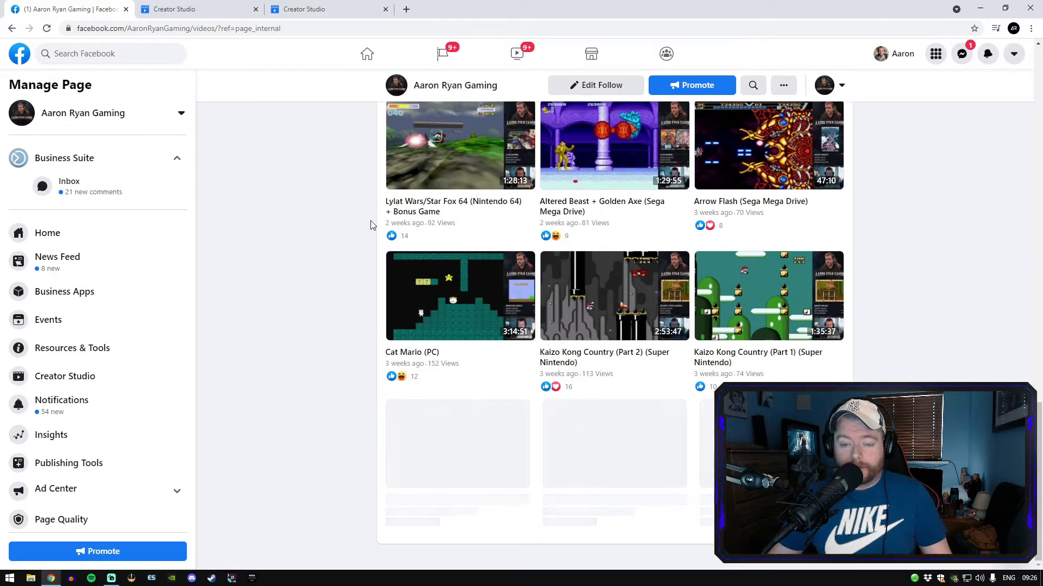
{"action": "scroll", "scroll_direction": "down", "scroll_amount": 3}
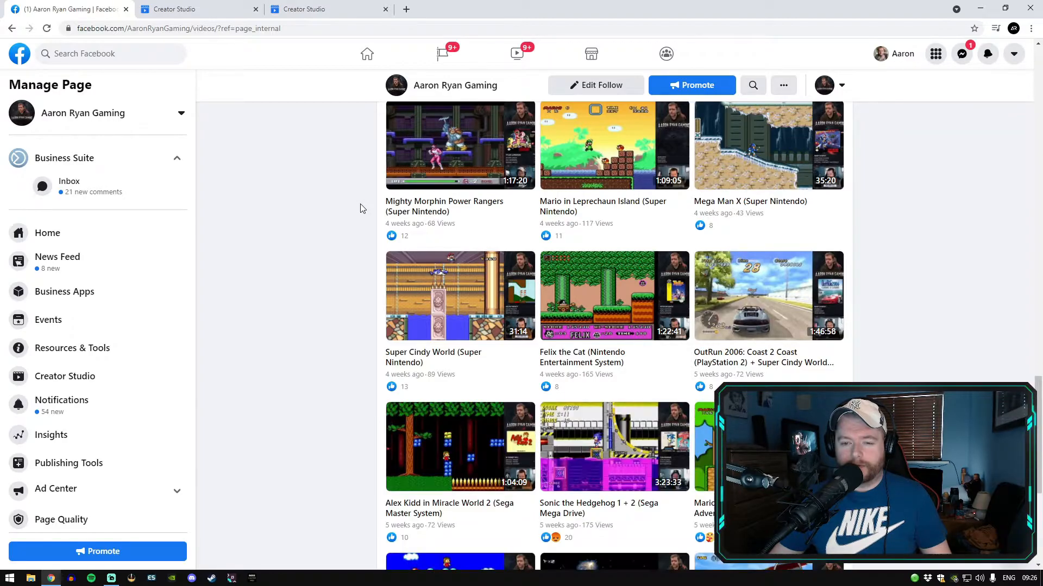
{"action": "scroll", "scroll_direction": "down", "scroll_amount": 3}
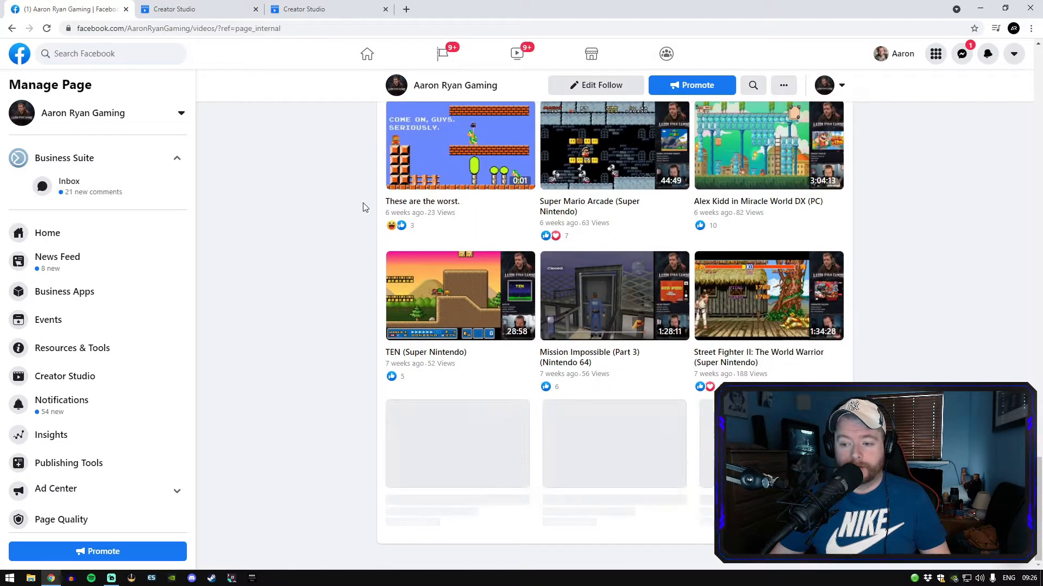
{"action": "scroll", "scroll_direction": "down", "scroll_amount": 3}
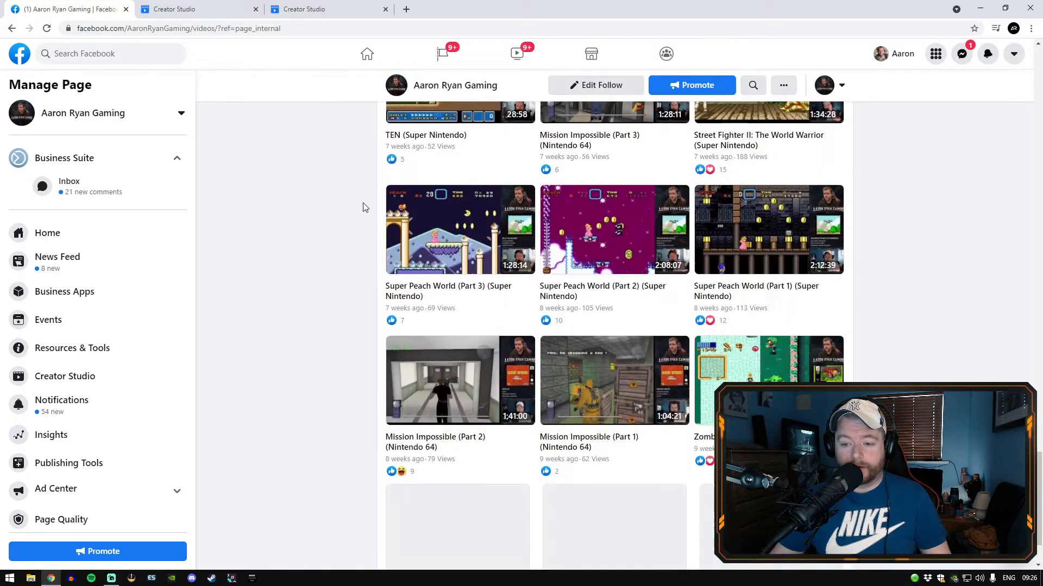
{"action": "scroll", "scroll_direction": "down", "scroll_amount": 3}
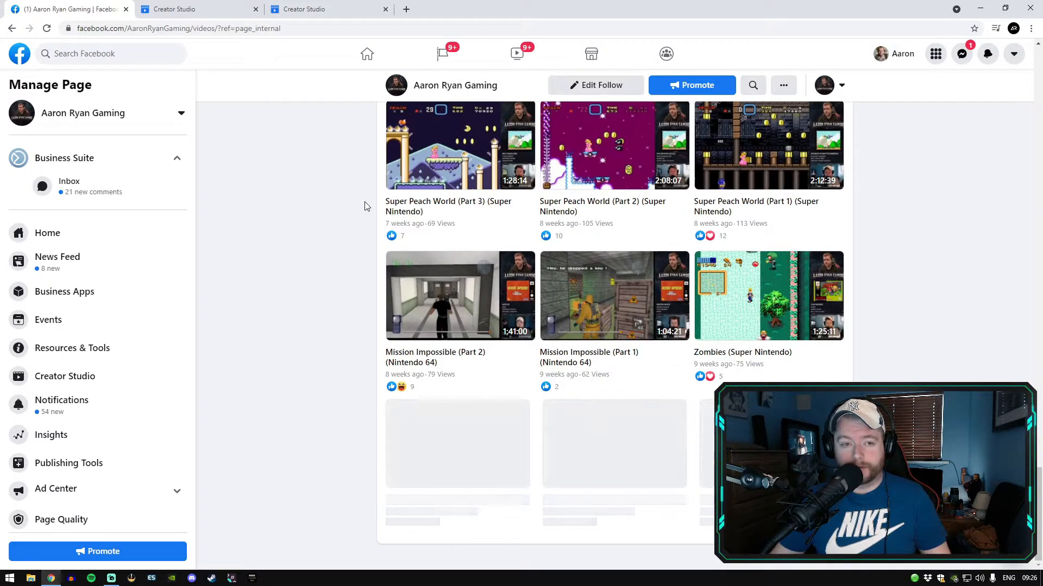
{"action": "scroll", "scroll_direction": "down", "scroll_amount": 3}
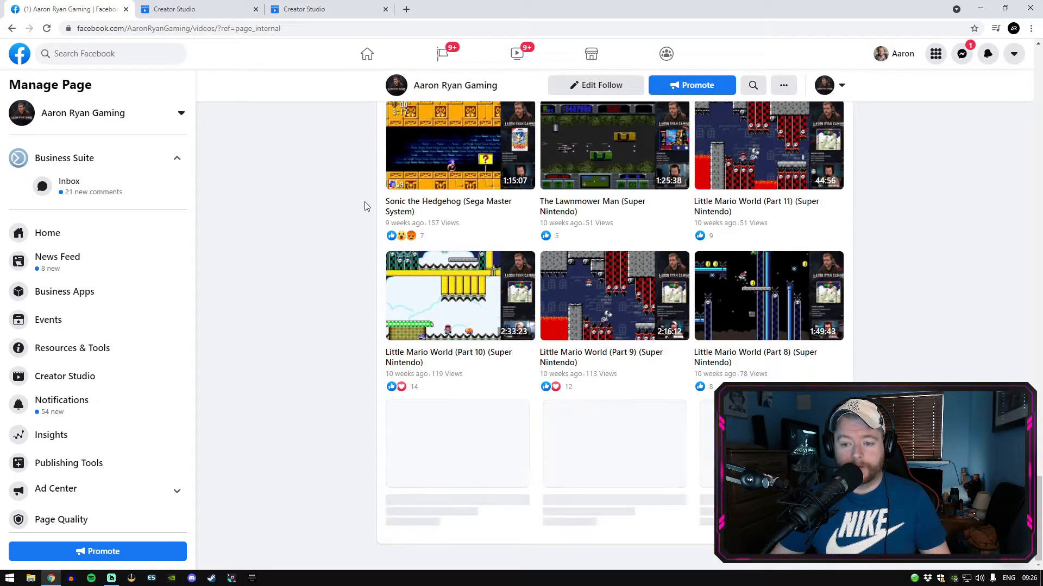
{"action": "scroll", "scroll_direction": "down", "scroll_amount": 3}
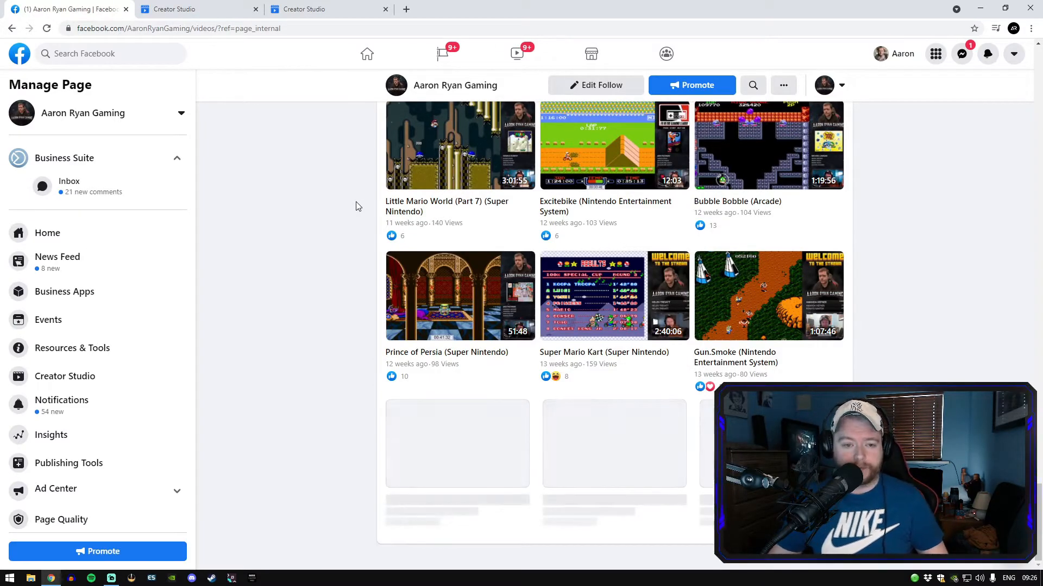
{"action": "scroll", "scroll_direction": "down", "scroll_amount": 3}
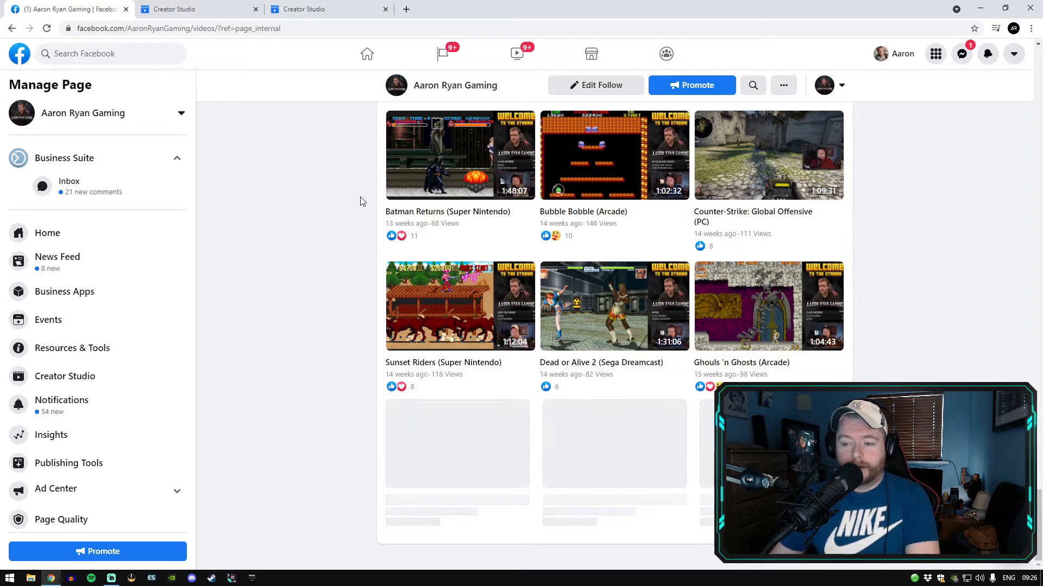
{"action": "scroll", "scroll_direction": "down", "scroll_amount": 3}
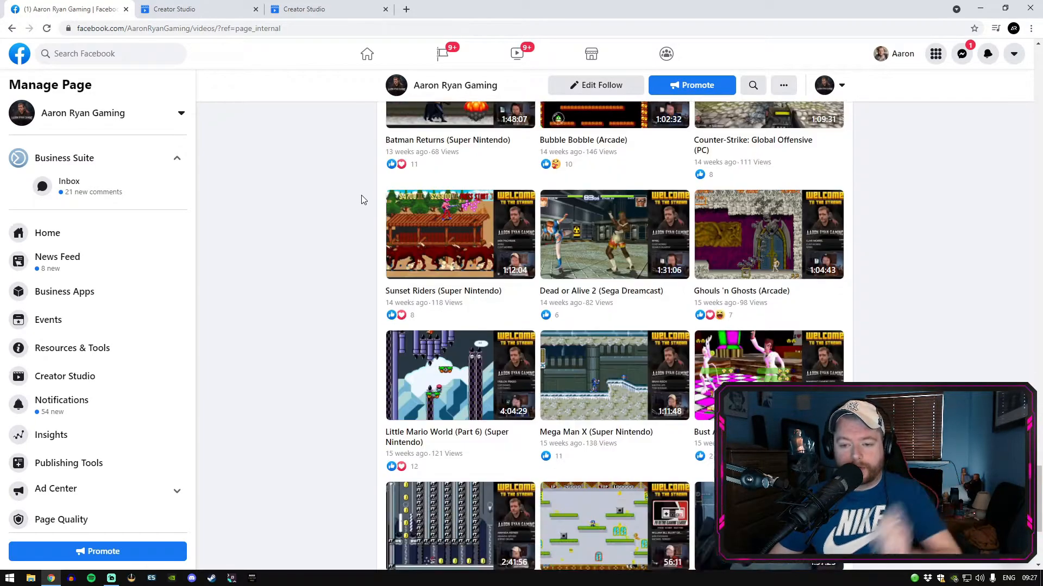
{"action": "scroll", "scroll_direction": "down", "scroll_amount": 3}
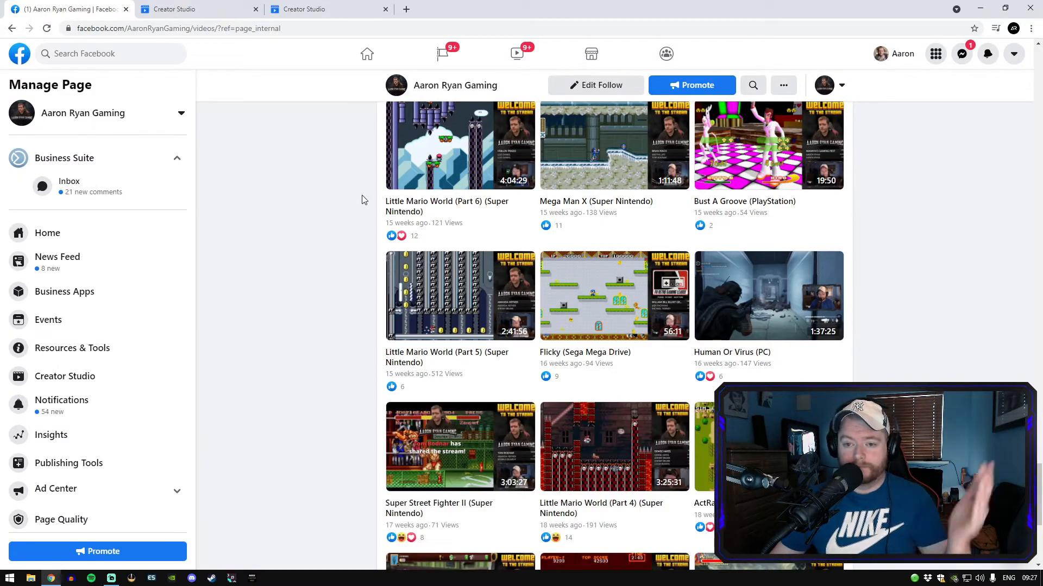
{"action": "scroll", "scroll_direction": "down", "scroll_amount": 3}
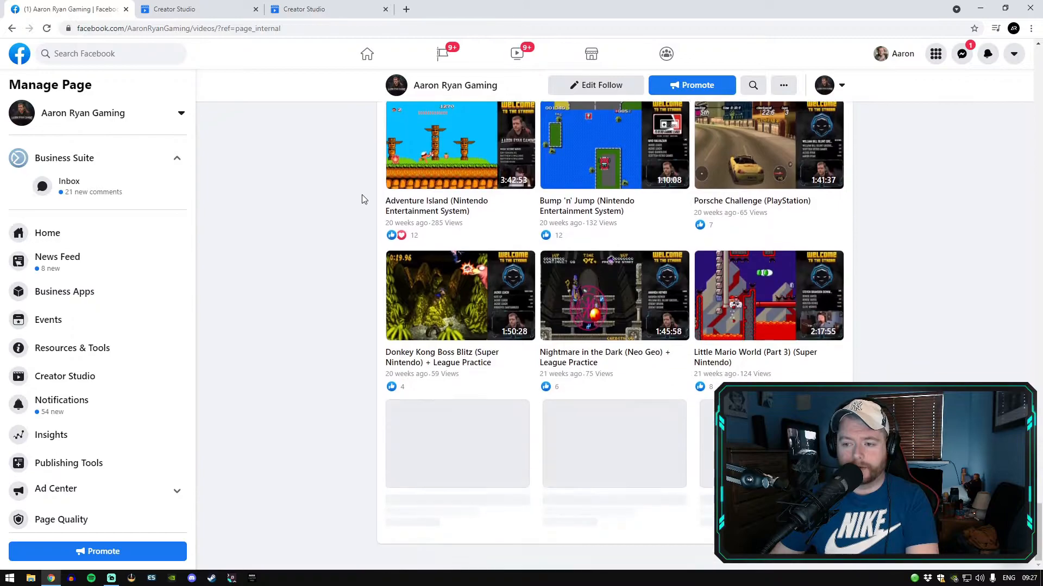
{"action": "mouse_move", "coordinate": [924, 216]}
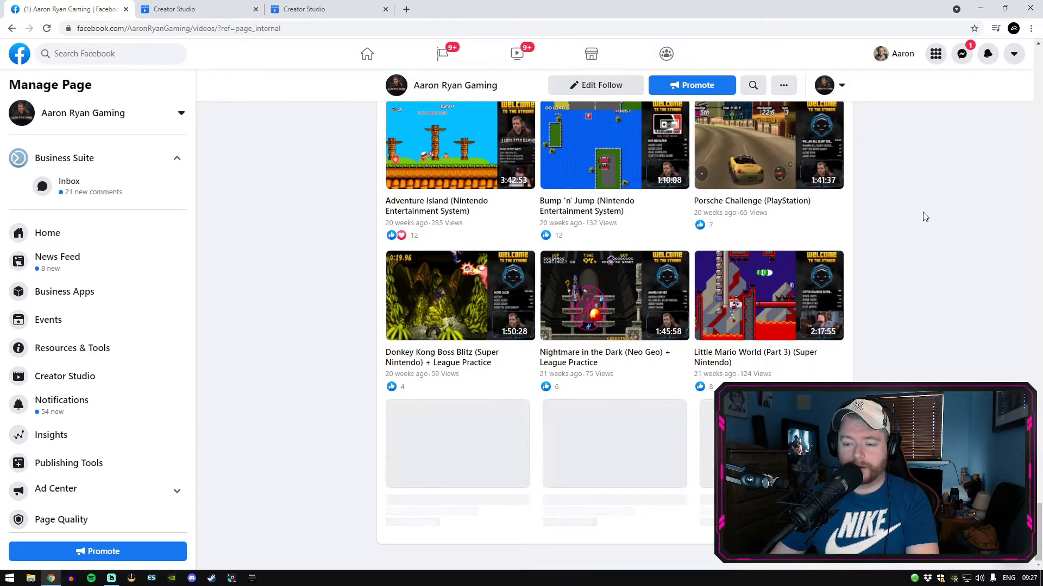
{"action": "scroll", "scroll_direction": "down", "scroll_amount": 3}
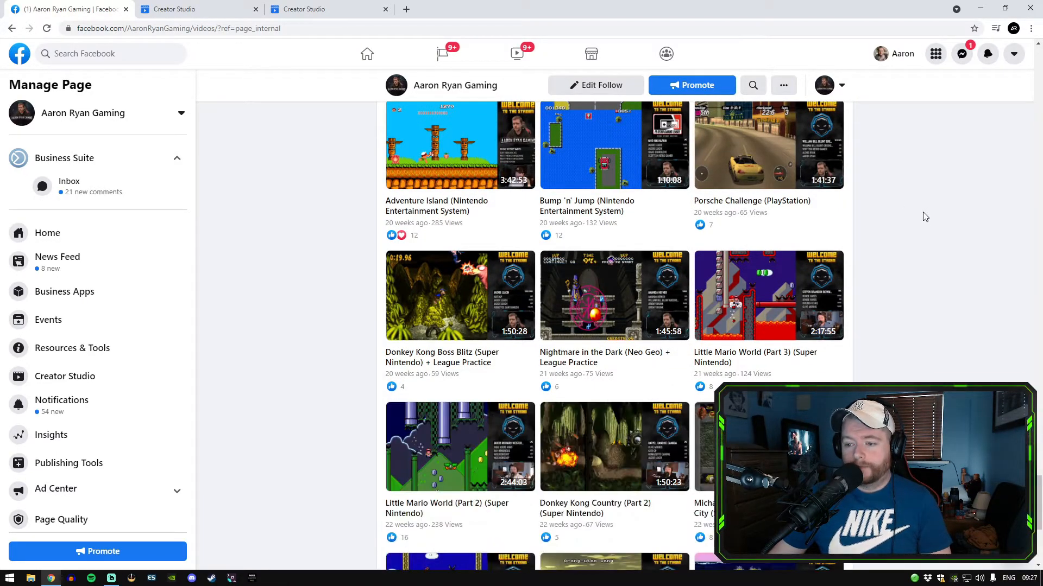
{"action": "scroll", "scroll_direction": "down", "scroll_amount": 3}
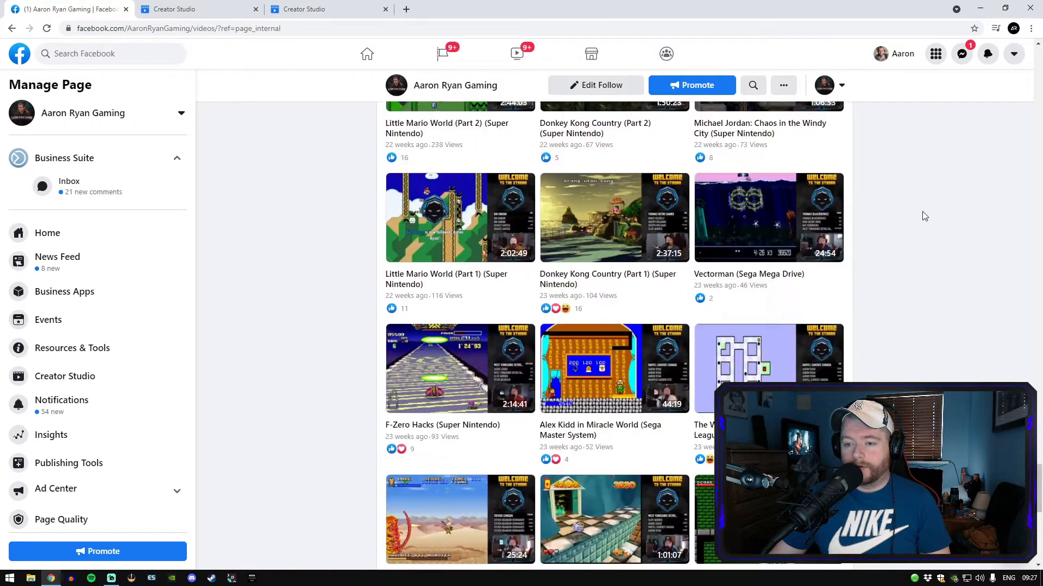
{"action": "scroll", "scroll_direction": "down", "scroll_amount": 3}
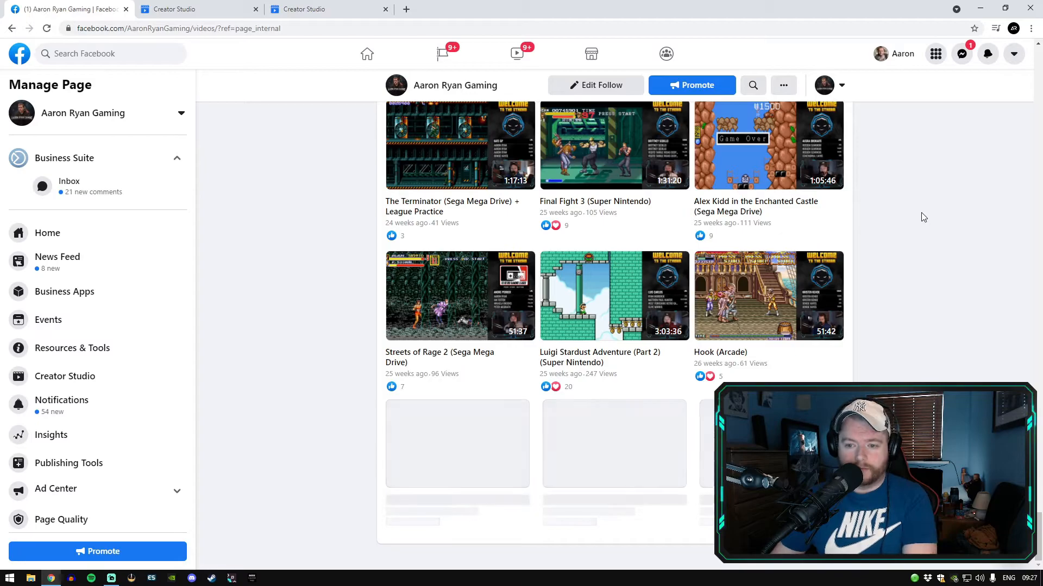
{"action": "scroll", "scroll_direction": "down", "scroll_amount": 3}
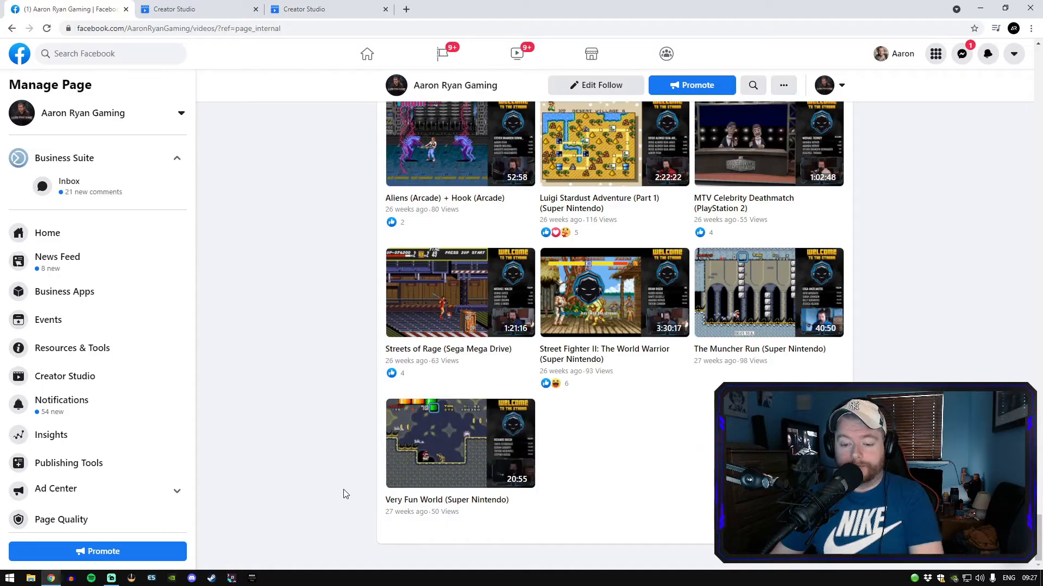
{"action": "scroll", "scroll_direction": "down", "scroll_amount": 3}
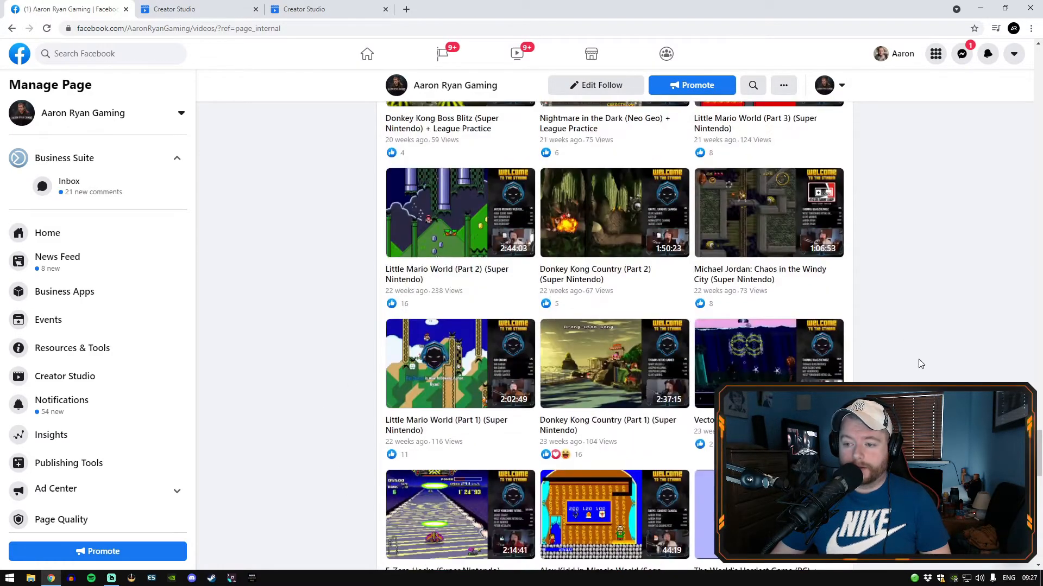
{"action": "scroll", "scroll_direction": "down", "scroll_amount": 3}
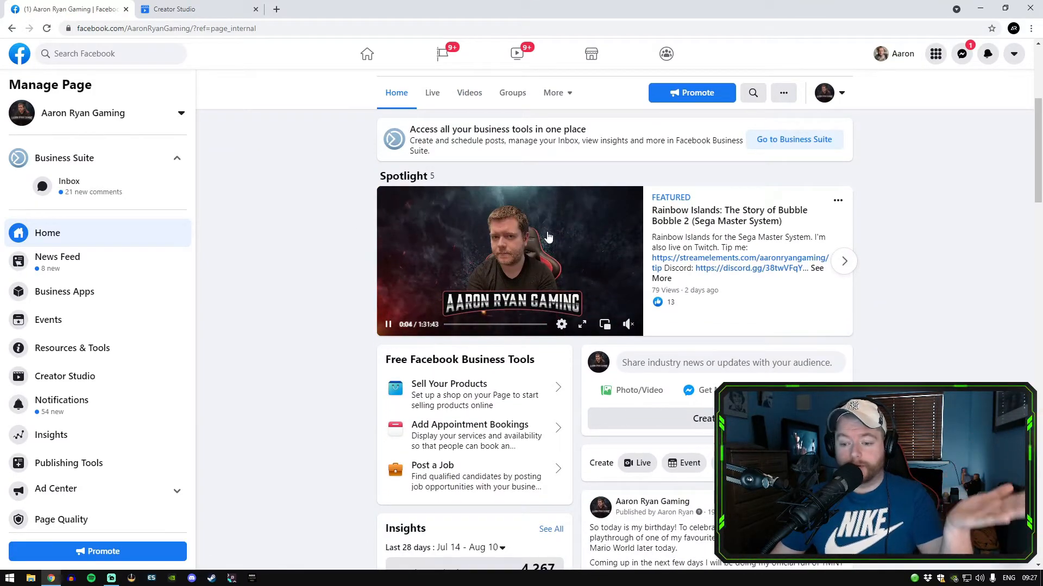
- Open the Spotlight Rainbow Islands stream video and view its detailed insights in Creator Studio
{"action": "left_click", "coordinate": [511, 262]}
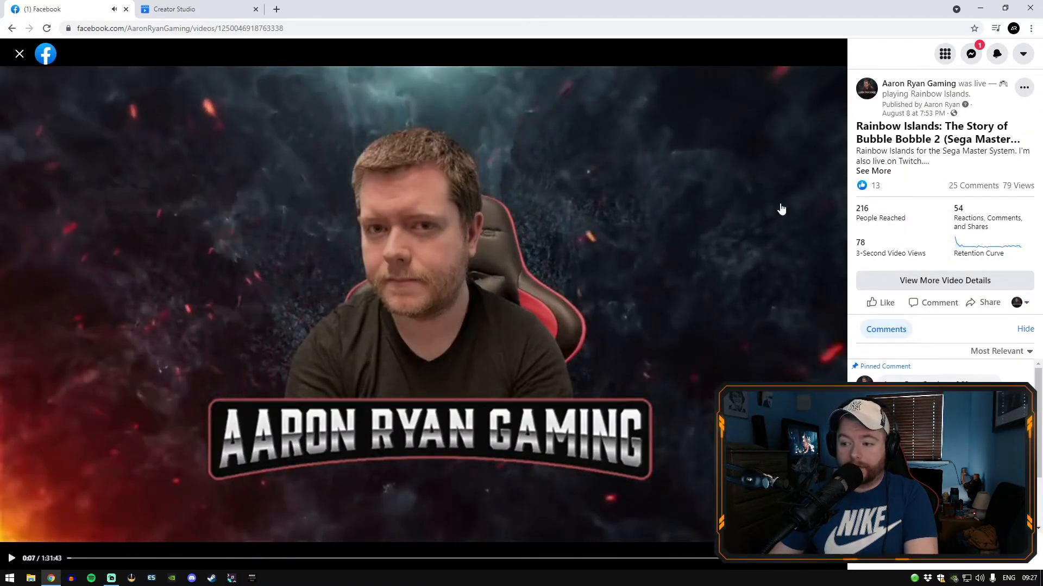
{"action": "mouse_move", "coordinate": [944, 281]}
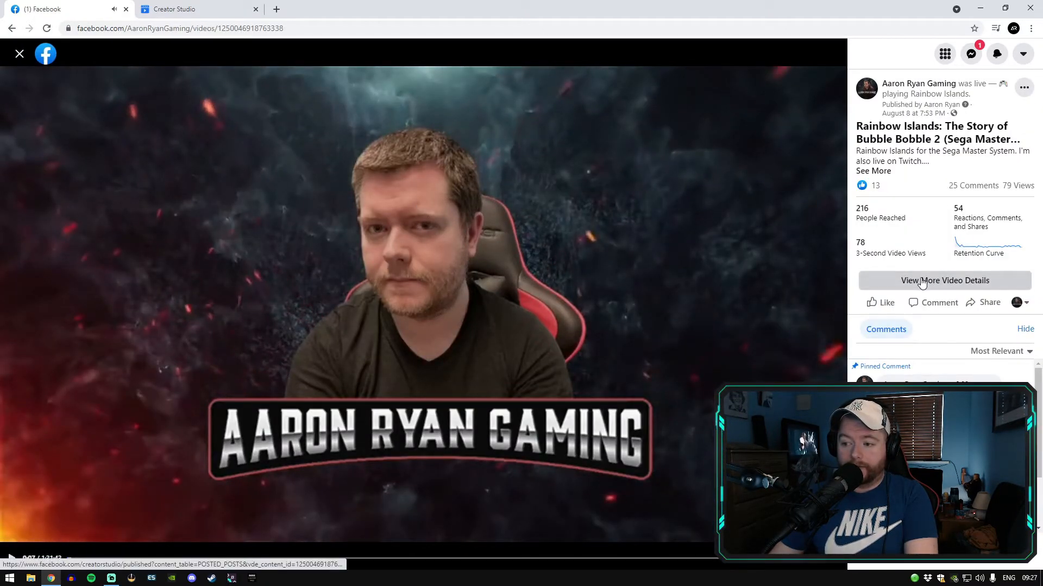
{"action": "left_click", "coordinate": [942, 281]}
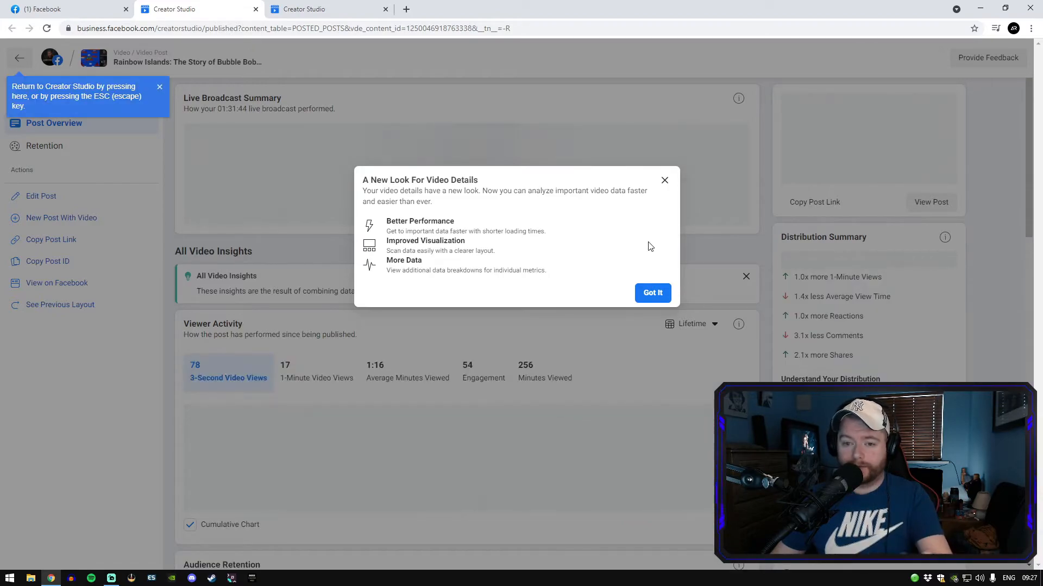
- Edit the Rainbow Islands post, confirm its status shows Published, then close the editor and confirm leaving
{"action": "left_click", "coordinate": [652, 292]}
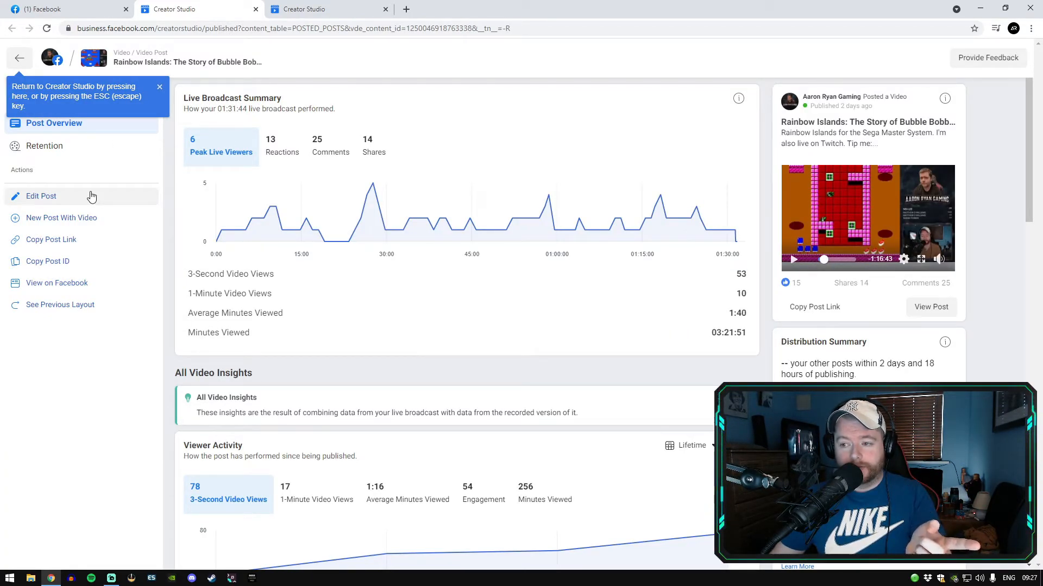
{"action": "left_click", "coordinate": [40, 196]}
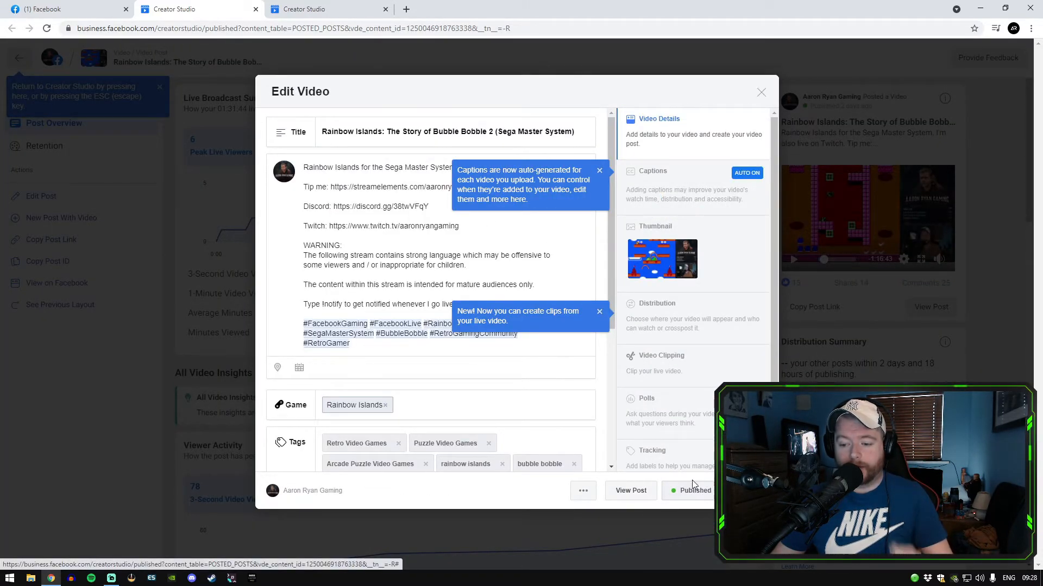
{"action": "left_click", "coordinate": [692, 491]}
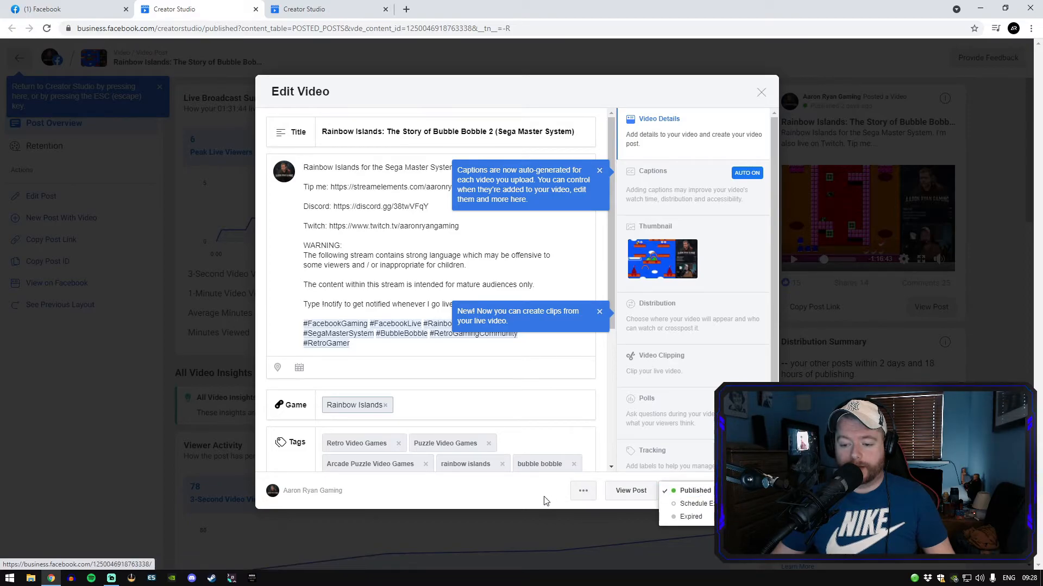
{"action": "left_click", "coordinate": [760, 91]}
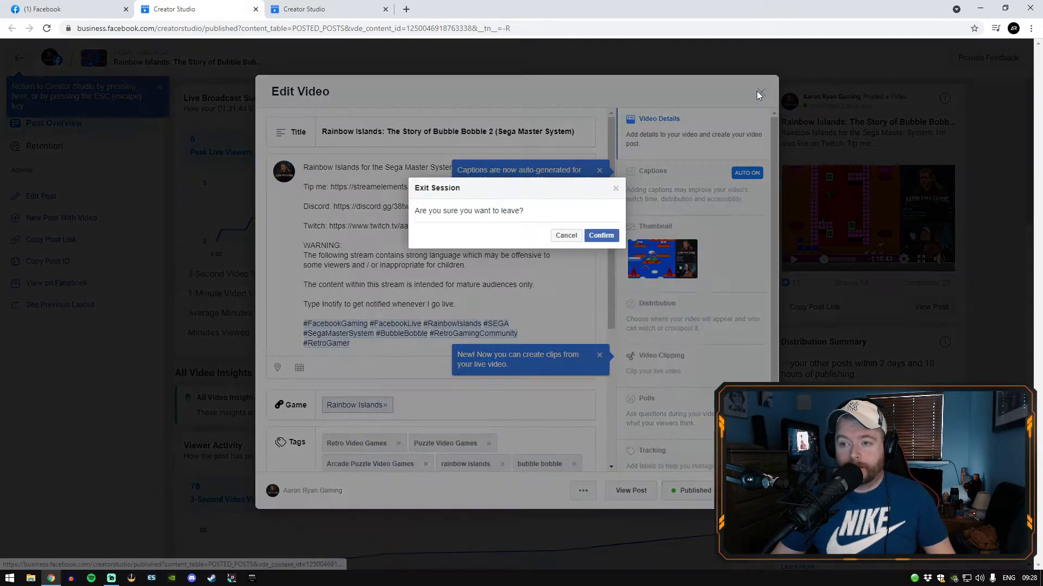
{"action": "left_click", "coordinate": [599, 235]}
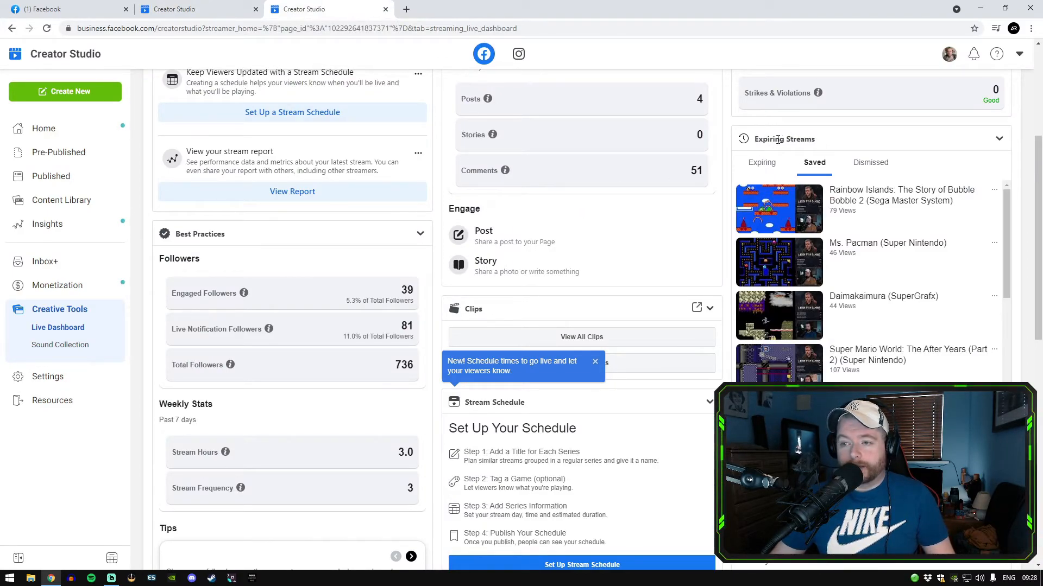
{"action": "left_click", "coordinate": [761, 162]}
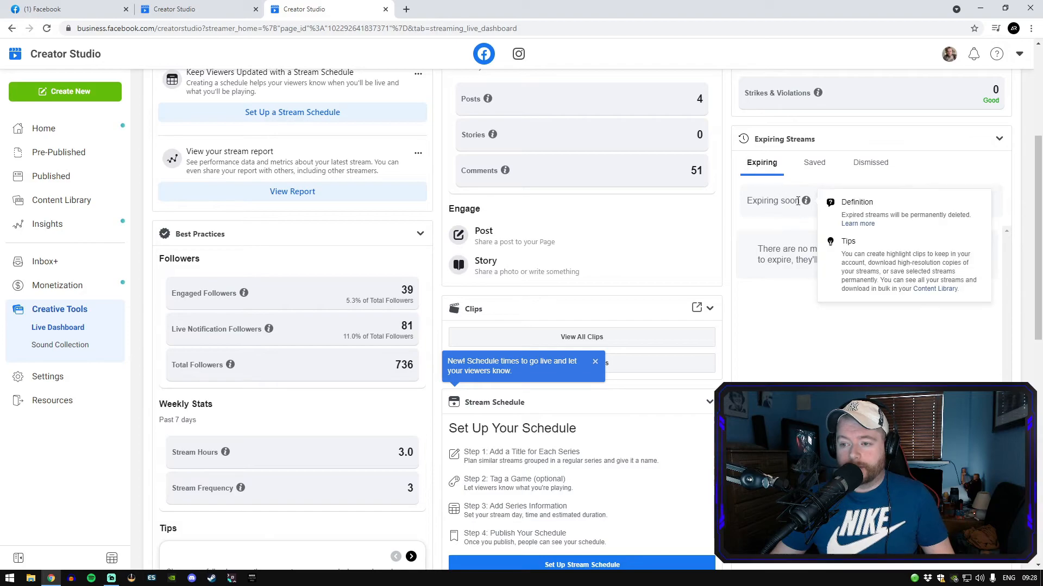
{"action": "mouse_move", "coordinate": [943, 212]}
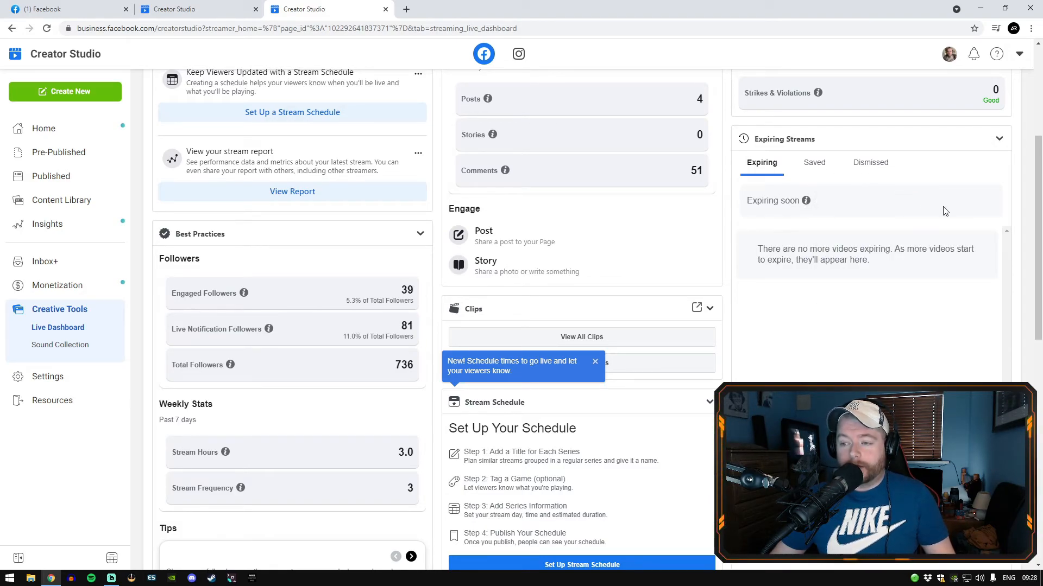
{"action": "left_click", "coordinate": [814, 162]}
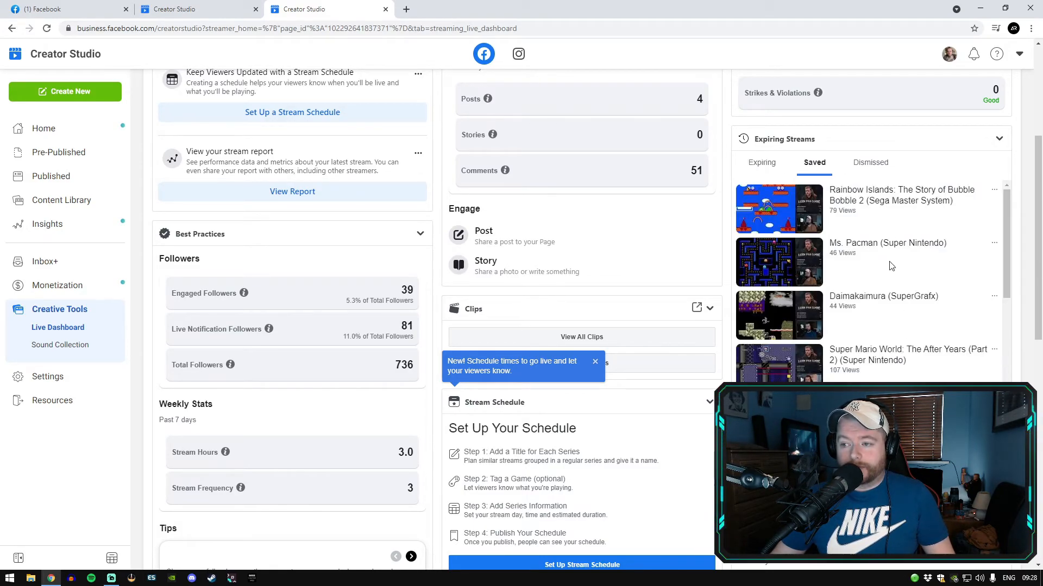